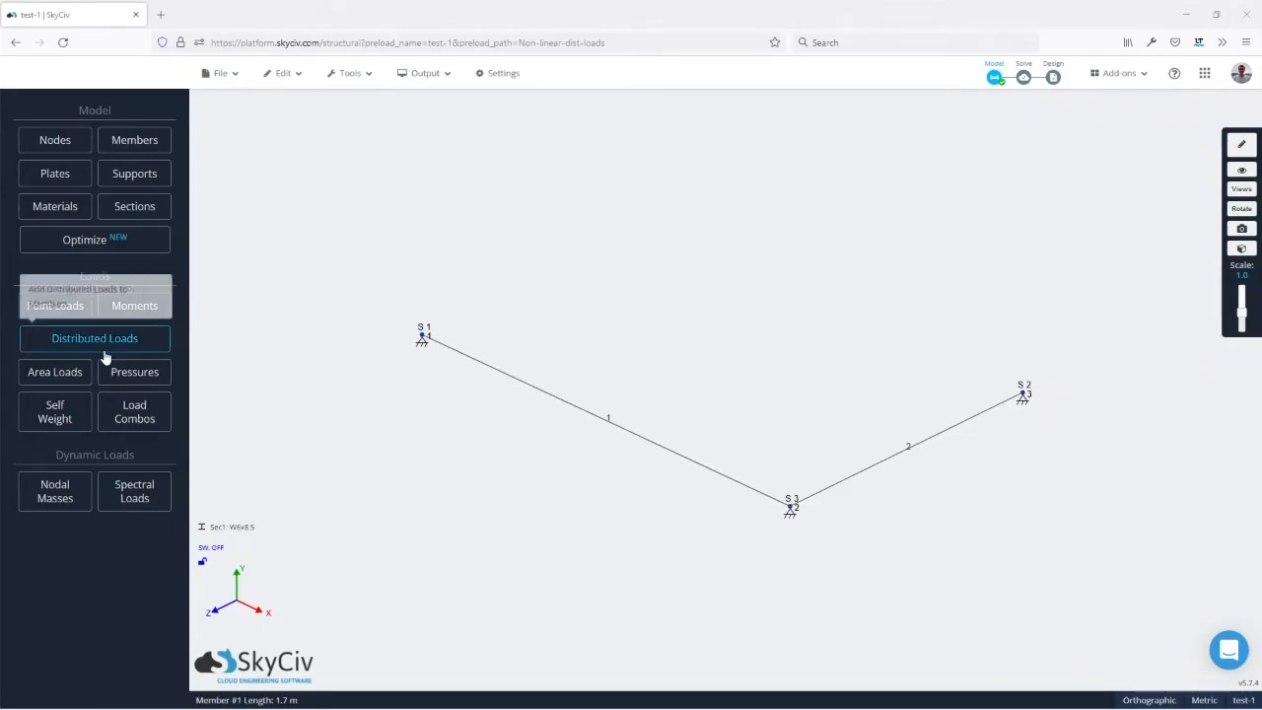
Step: Reach the Non-linear distributed loads dialog from Distributed Loads, then reopen it via Edit > Loads
click(94, 339)
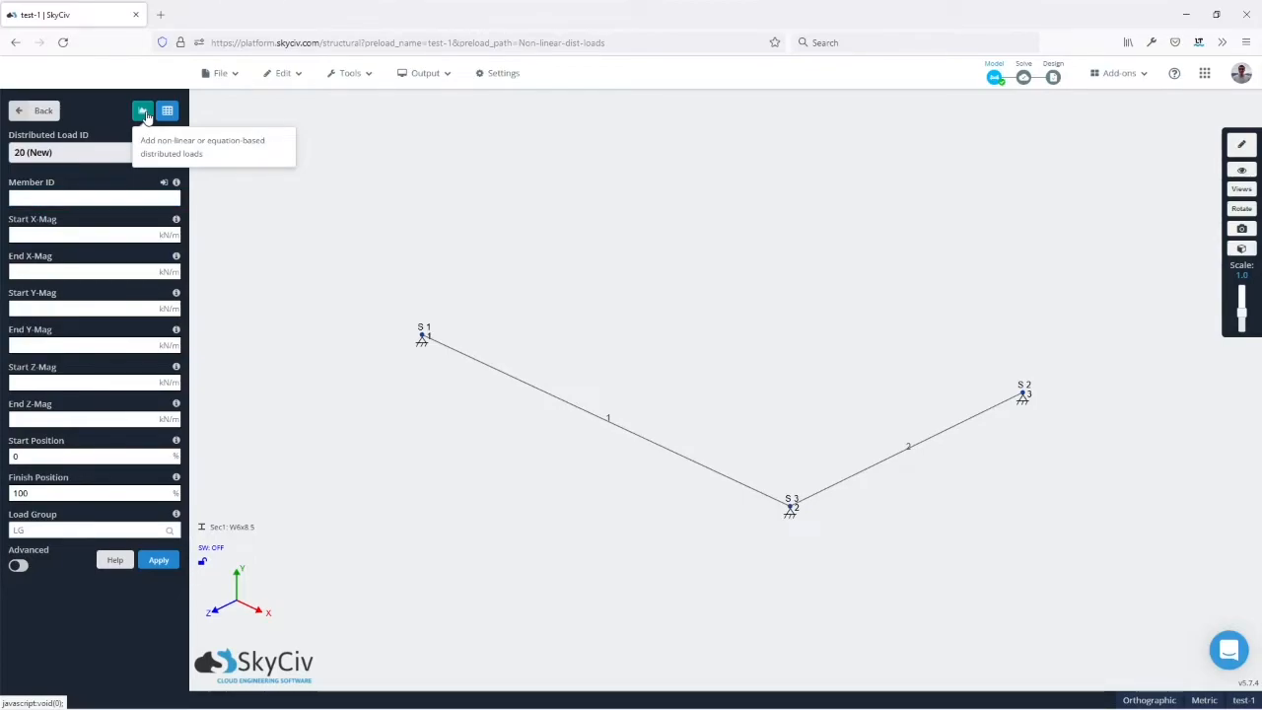
click(142, 111)
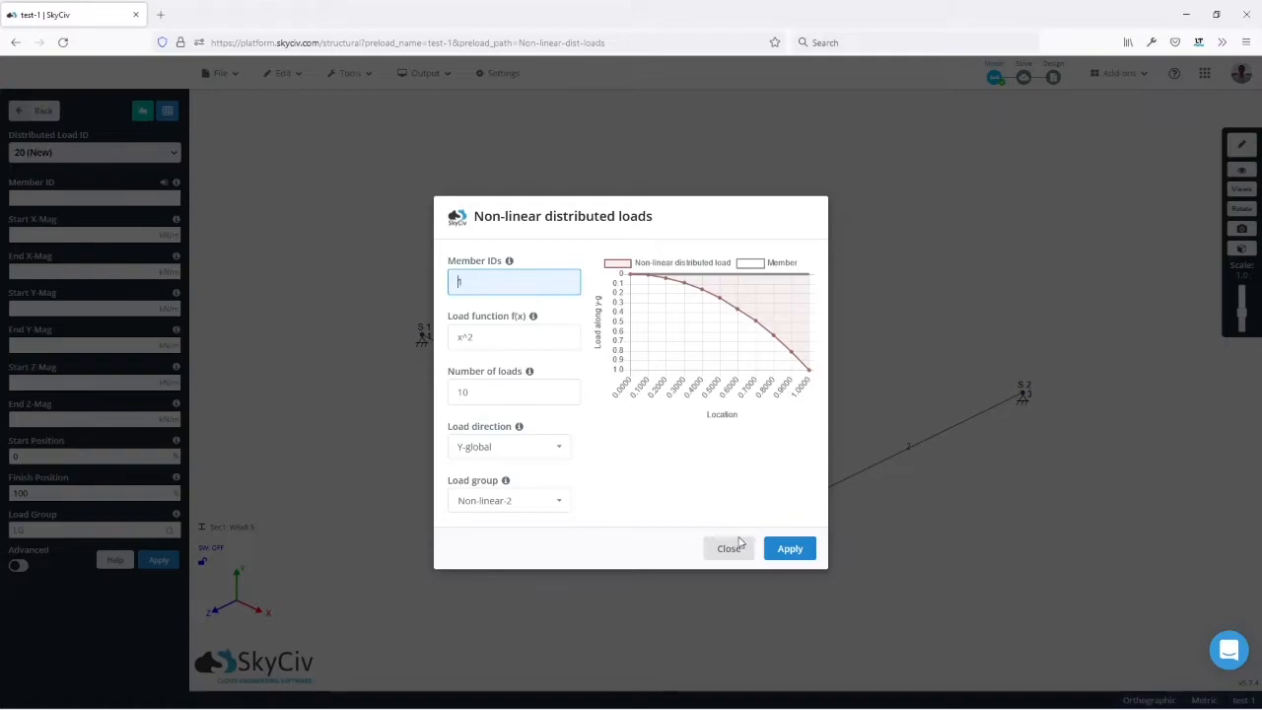
click(284, 71)
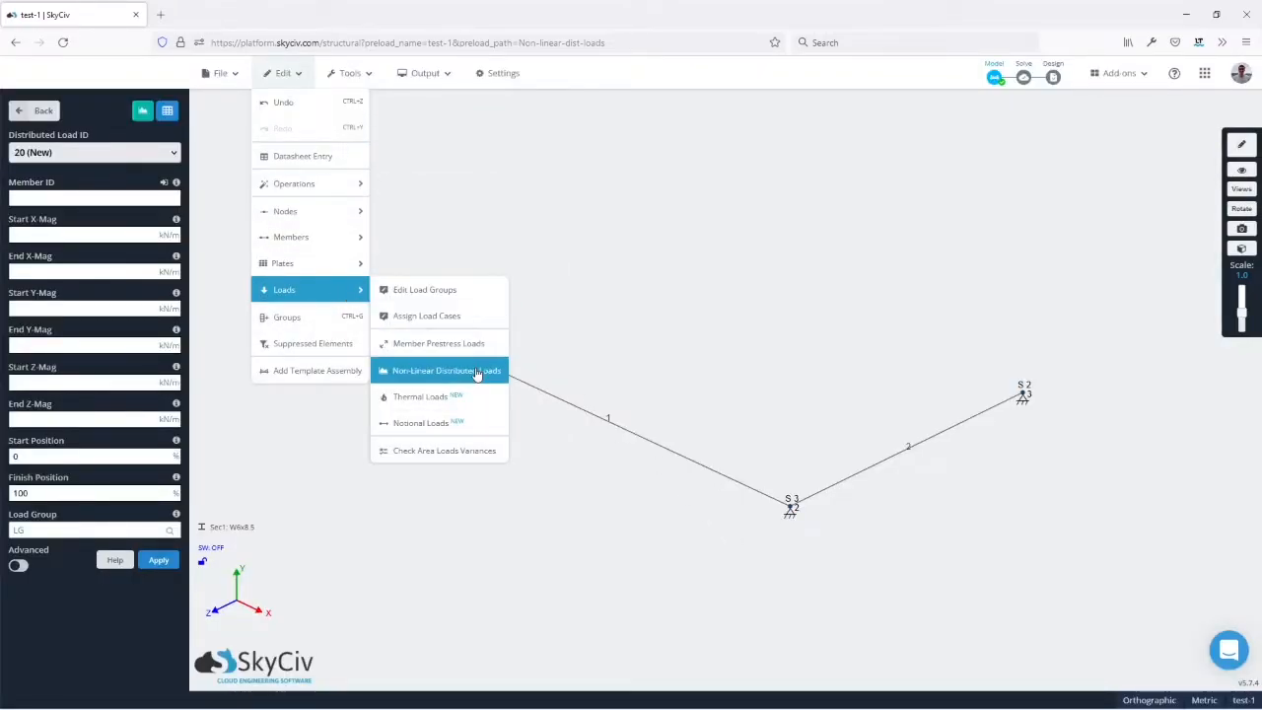
click(446, 371)
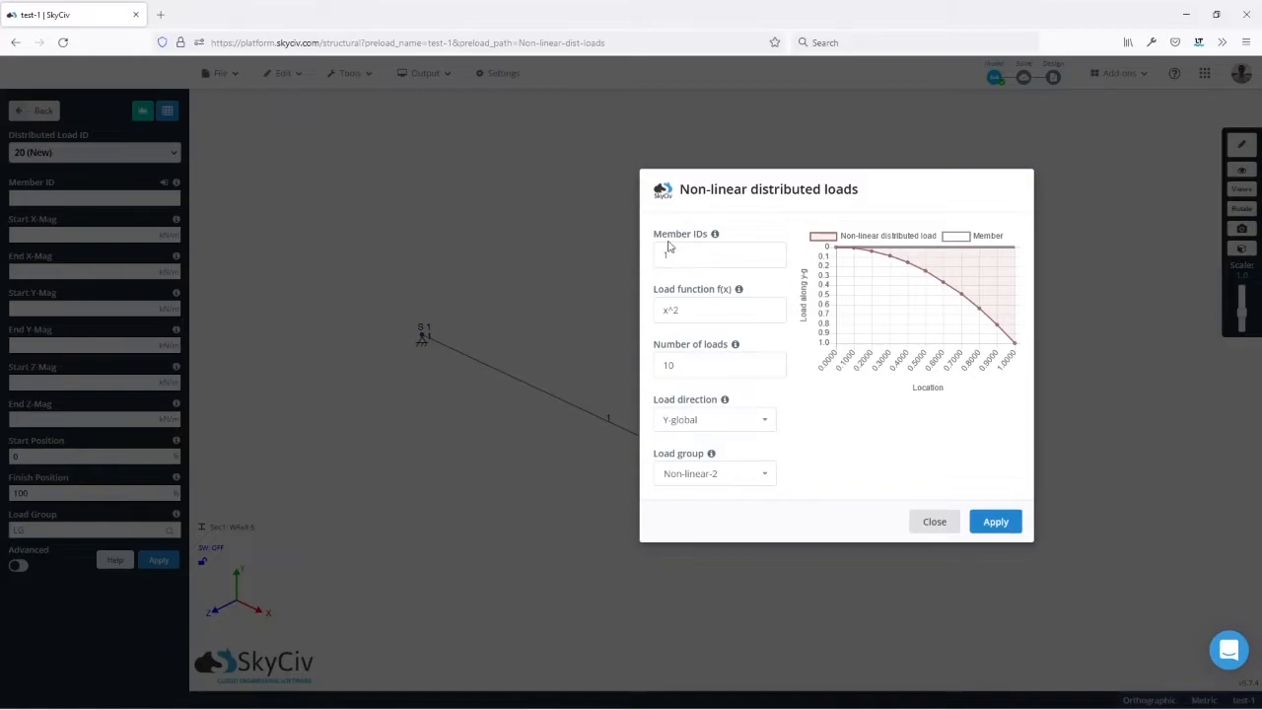
Step: Target members 1 and 2, then reopen the non-linear load dialog with both members prefilled
text(1,2)
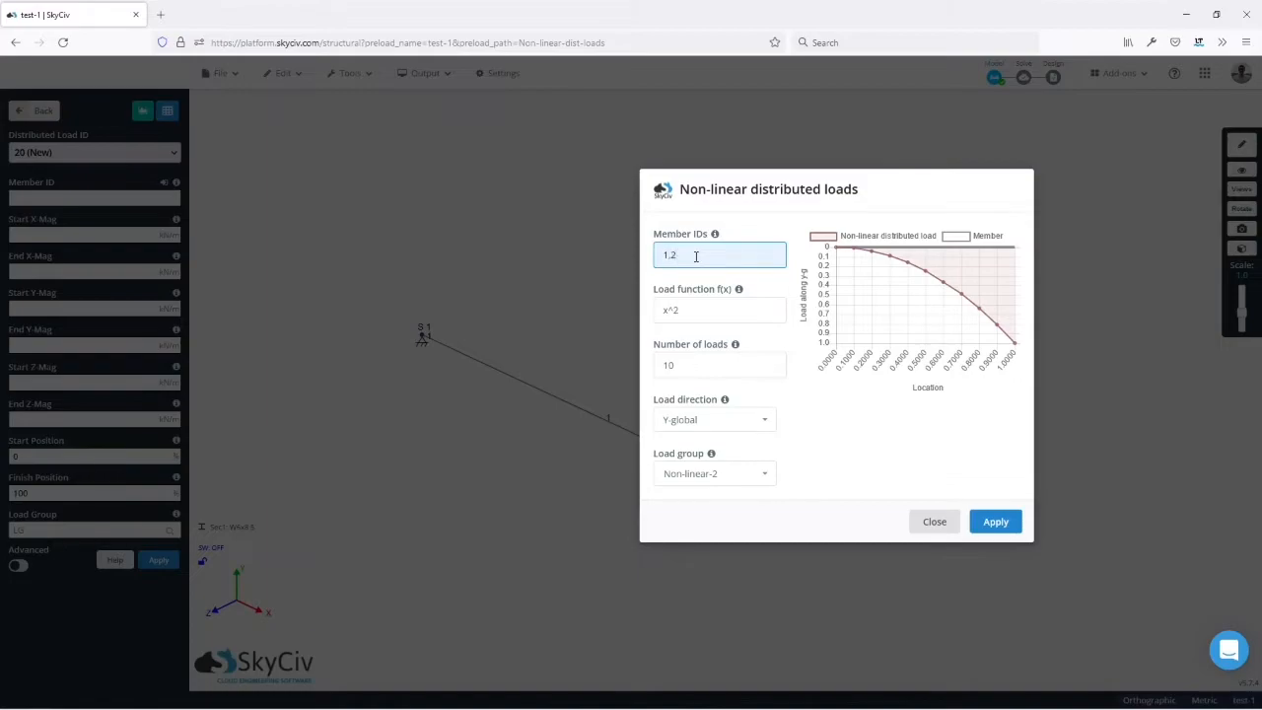
click(932, 520)
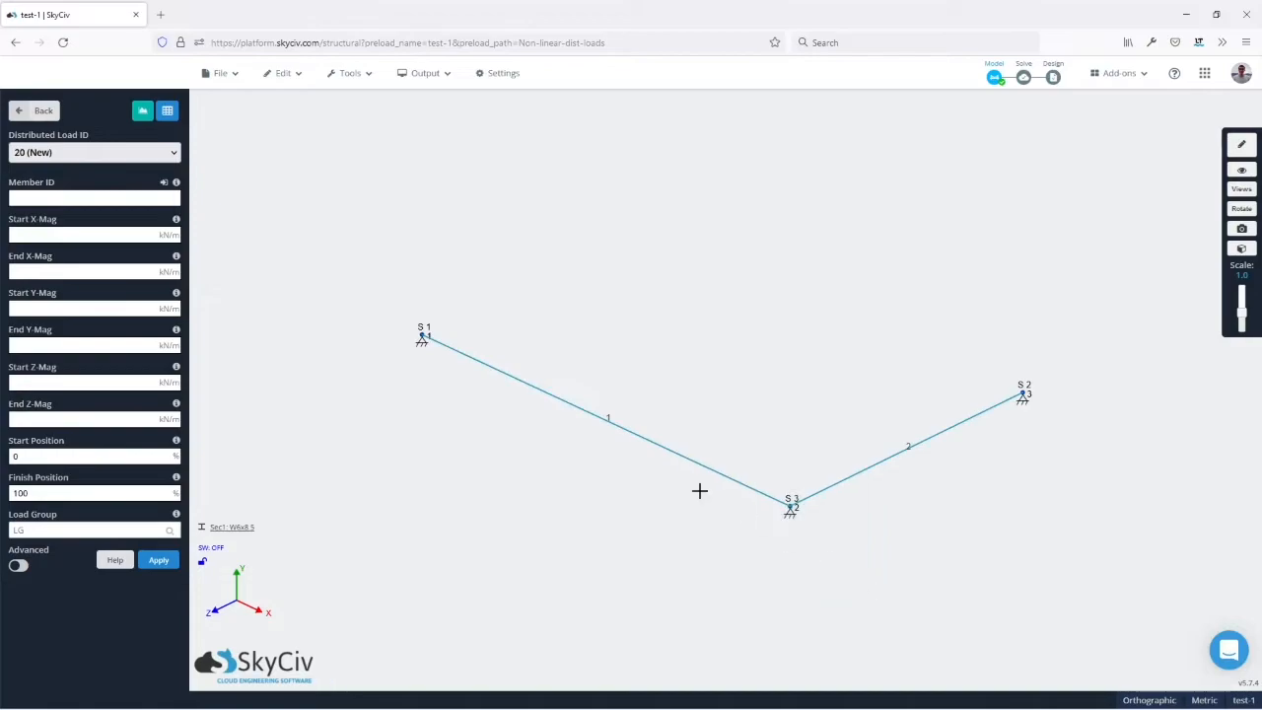
click(284, 71)
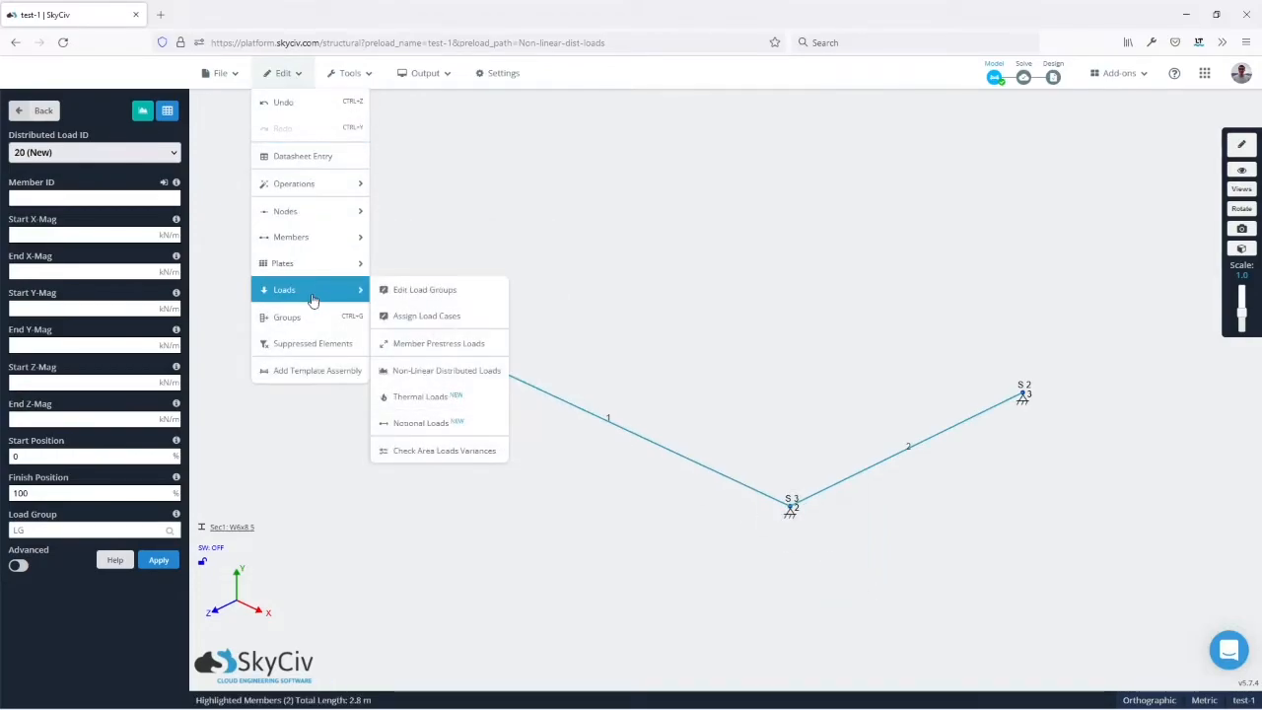
click(445, 370)
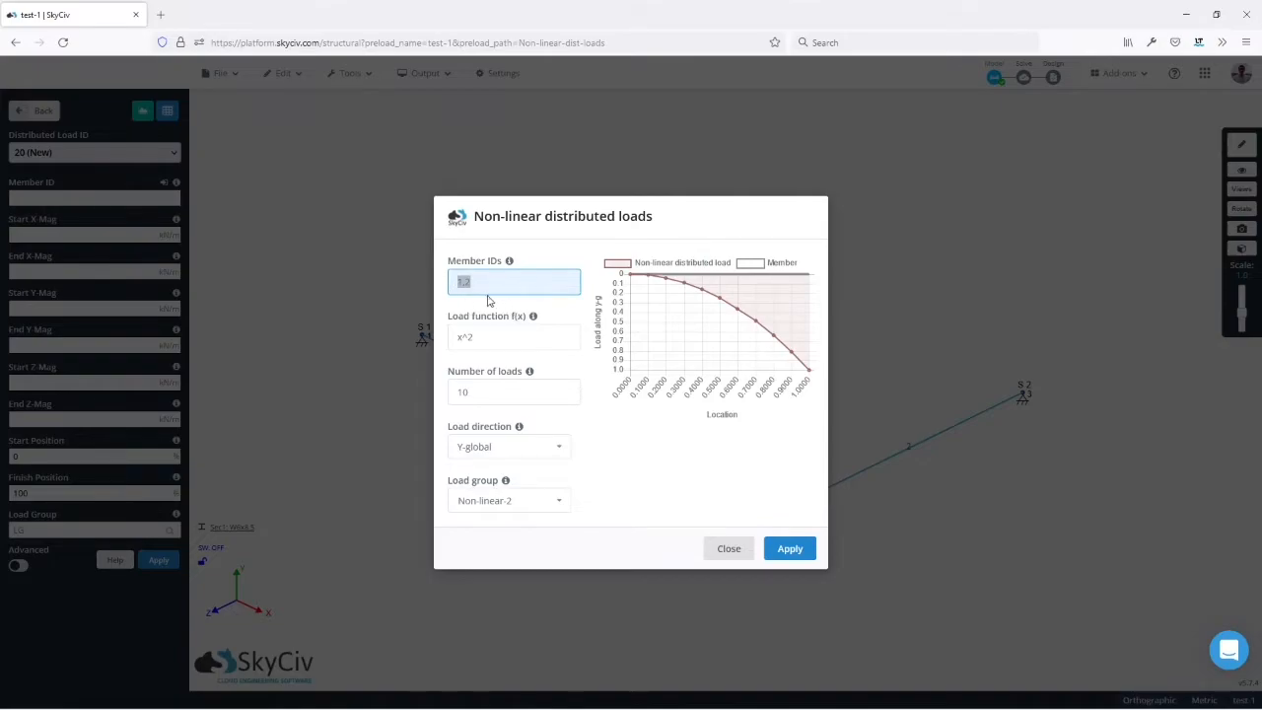
Step: Set the load function to -(5*x^3) with 10 loads, giving a rising cubic preview curve
click(513, 336)
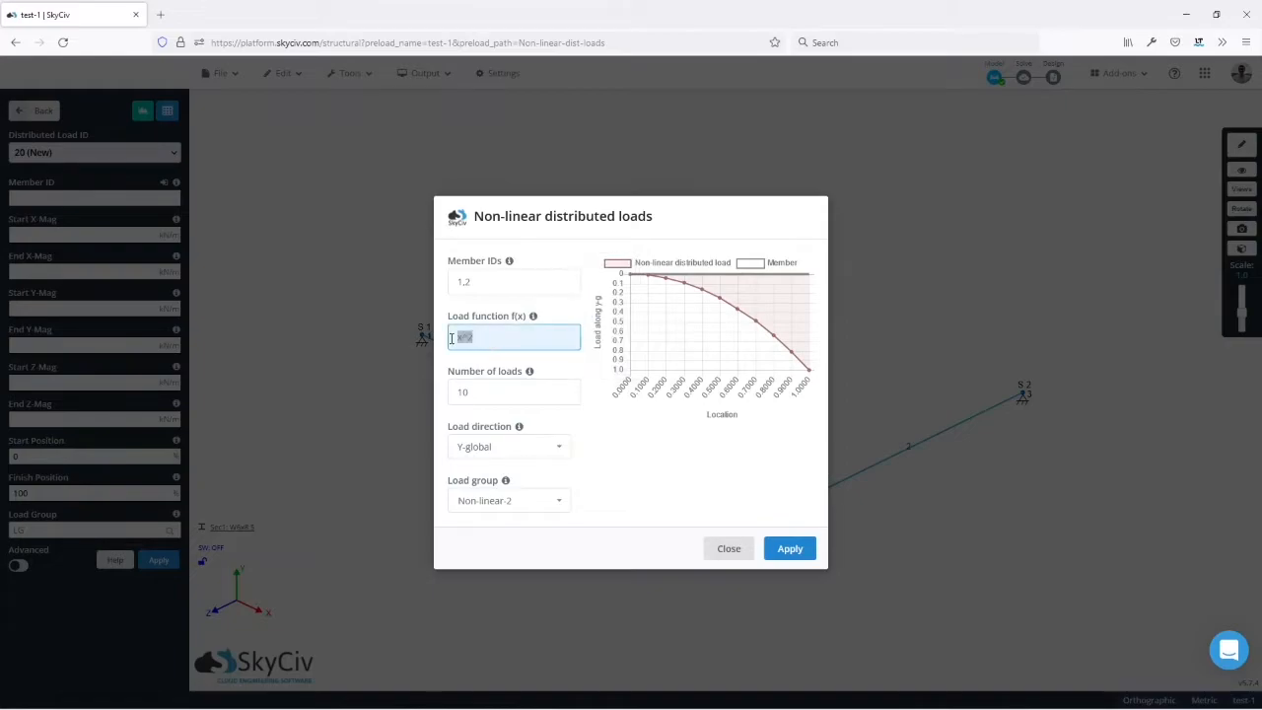
text(-(5*x^3))
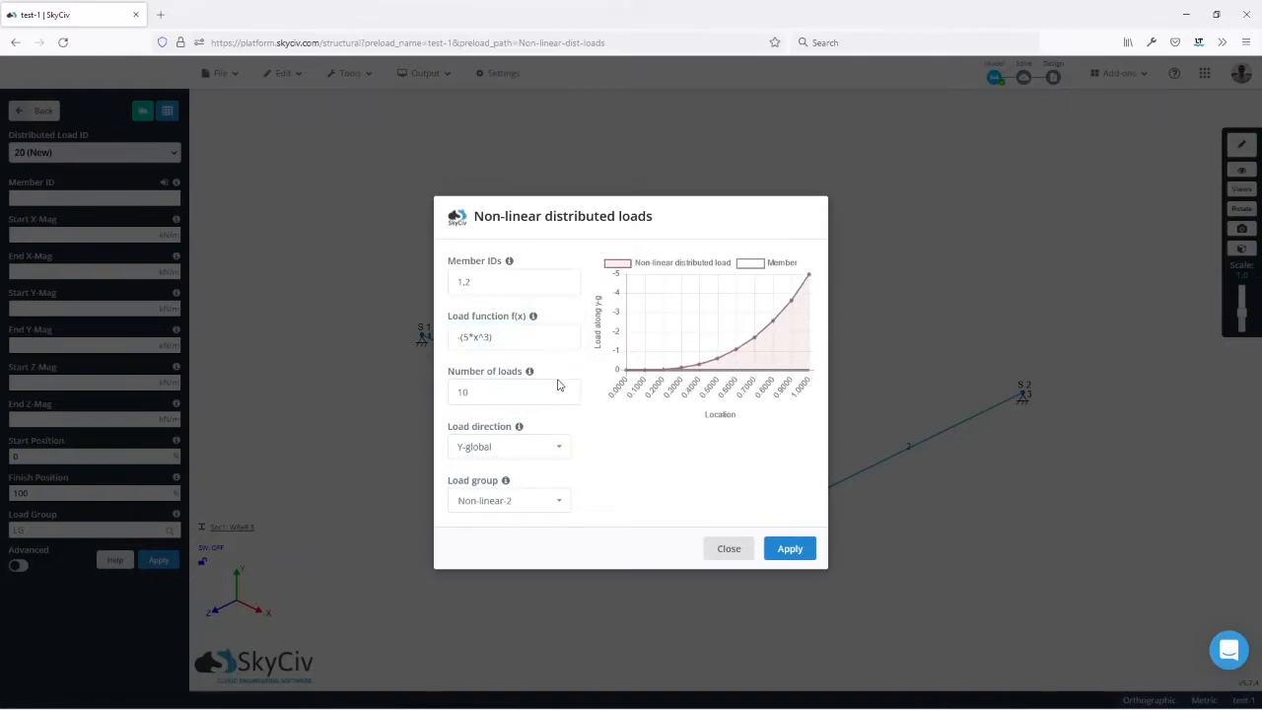
click(513, 390)
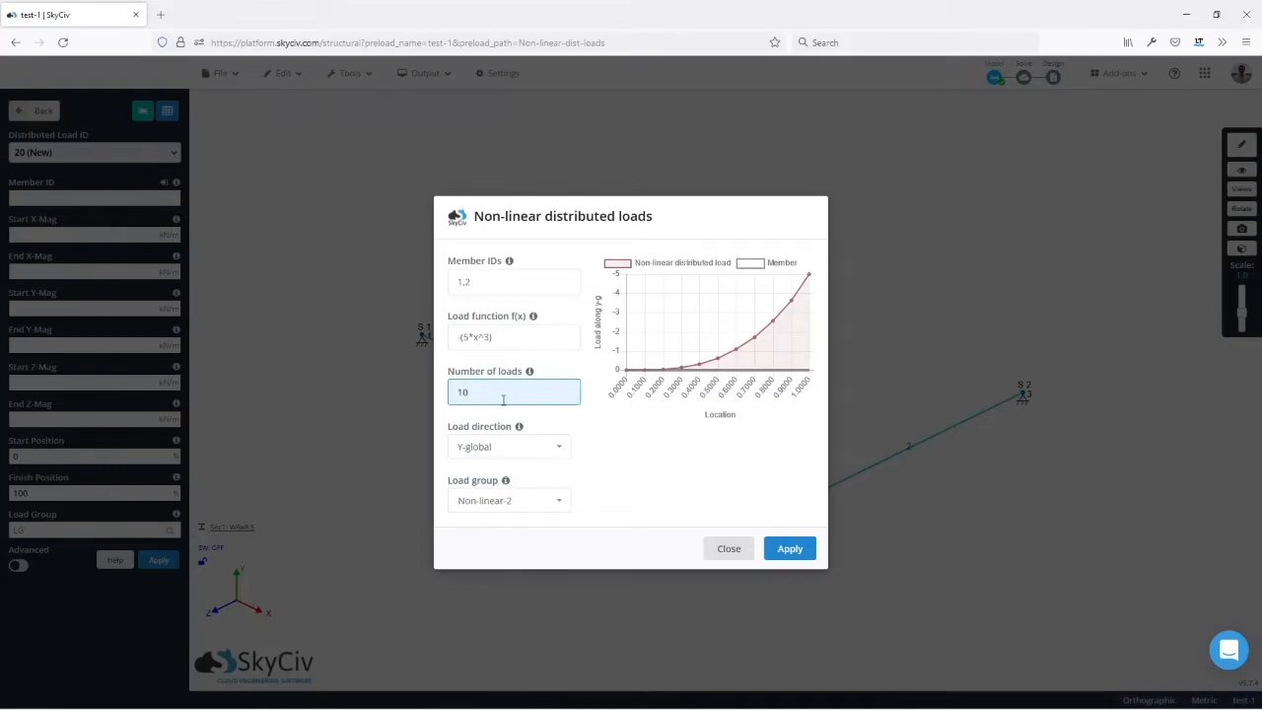
click(513, 337)
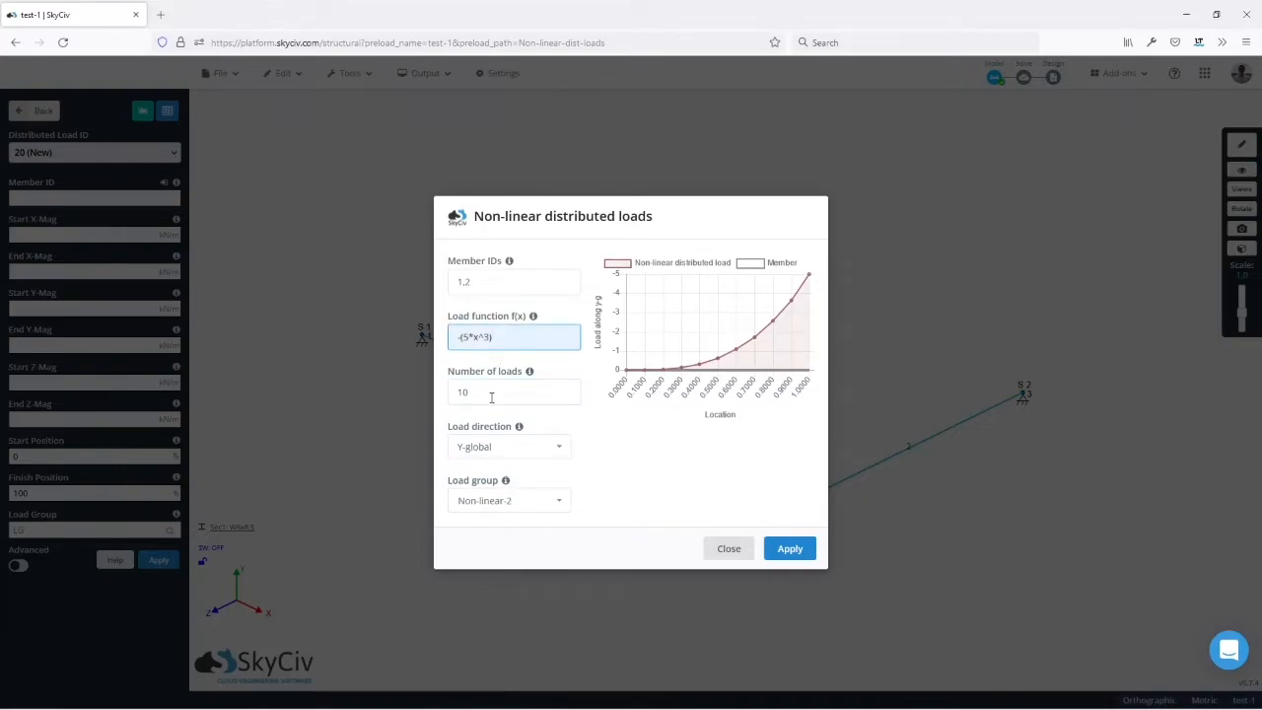
click(512, 390)
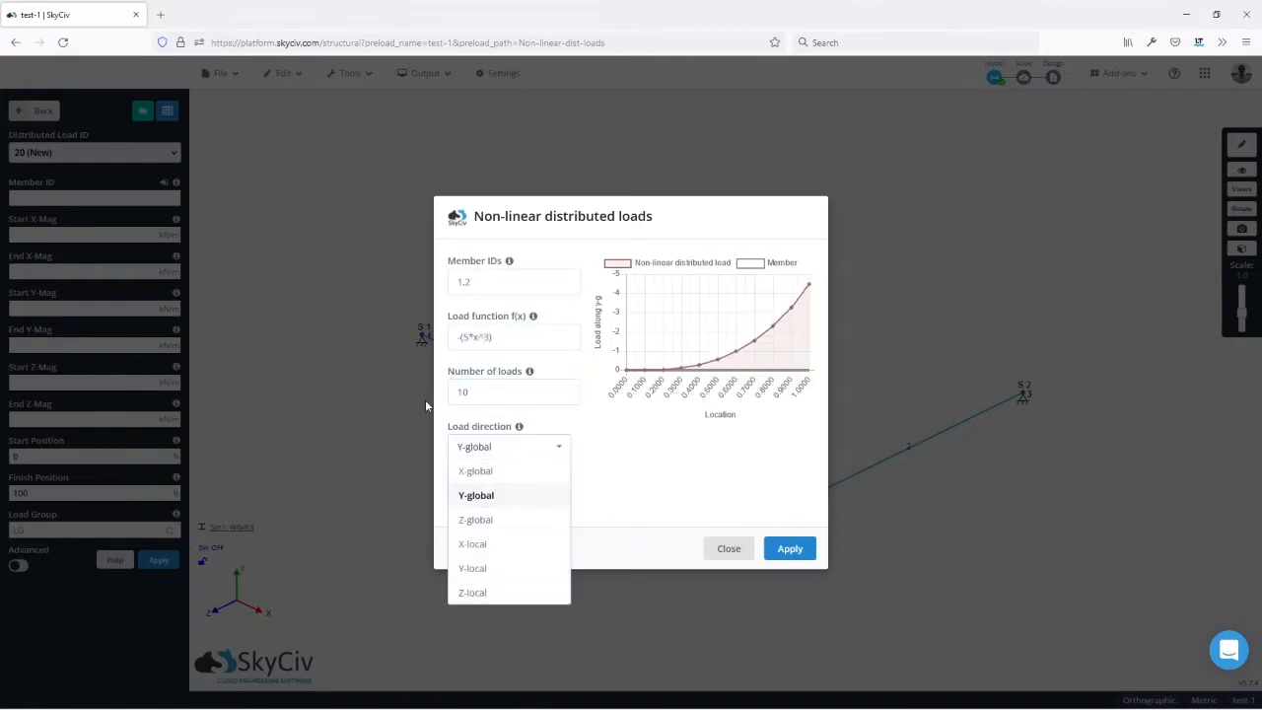
click(475, 495)
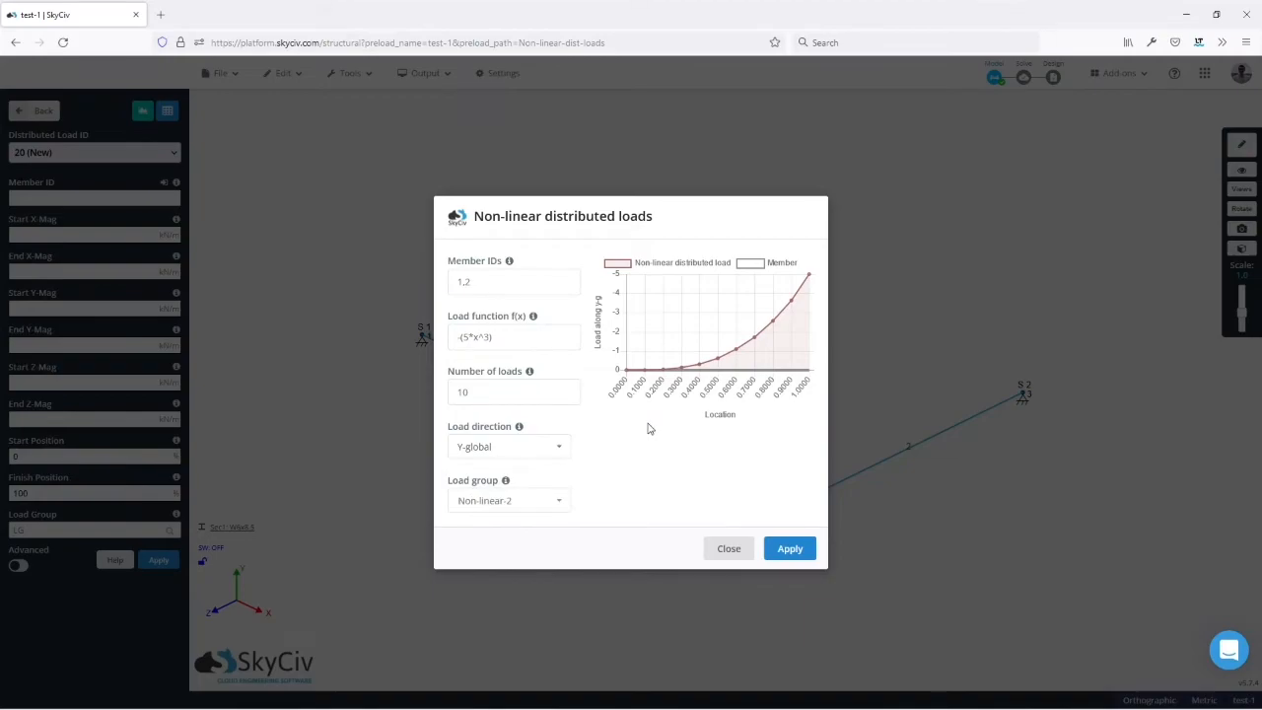
mouse_move(615, 422)
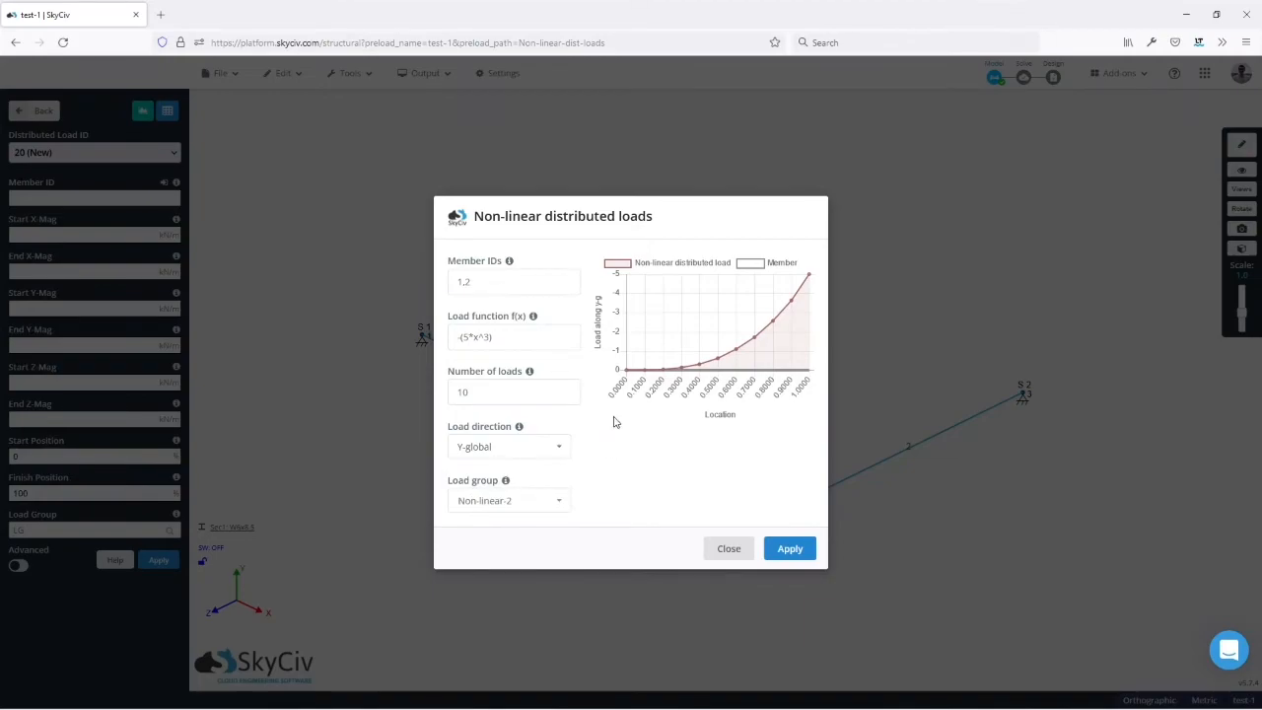
mouse_move(647, 479)
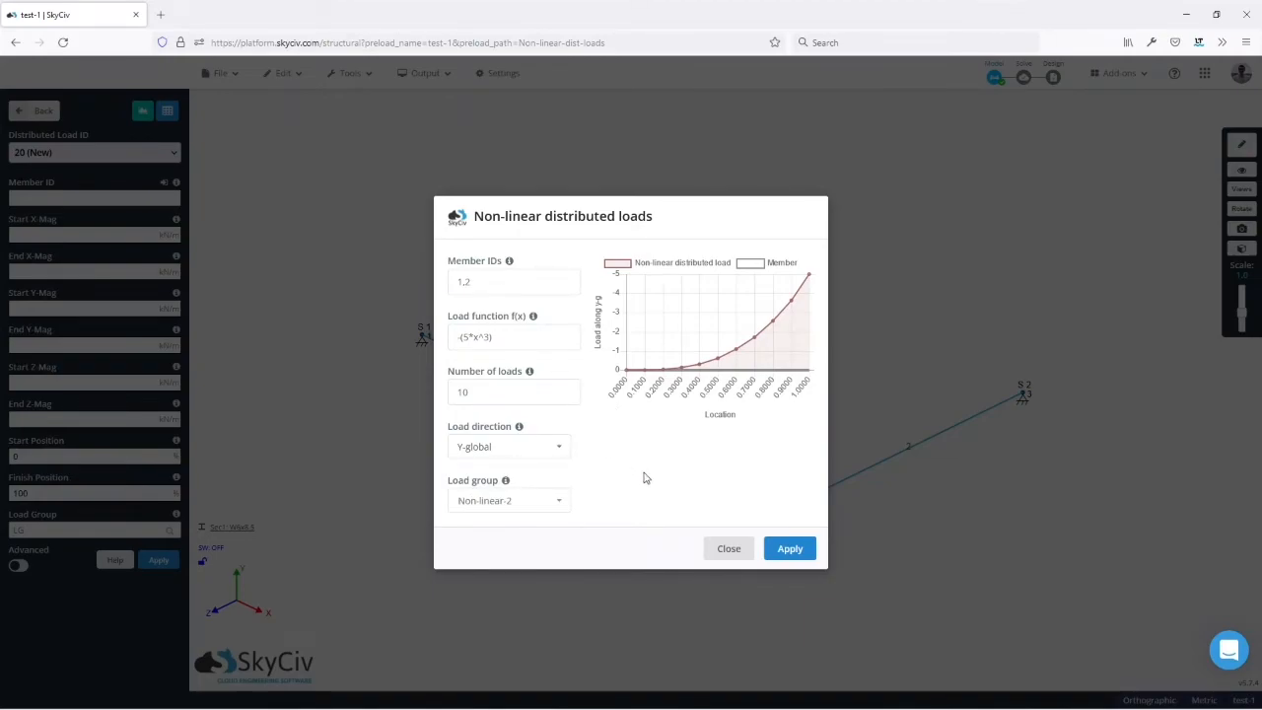
Step: Keep the Y global direction and assign the load to a new group named PolyLoad
click(508, 445)
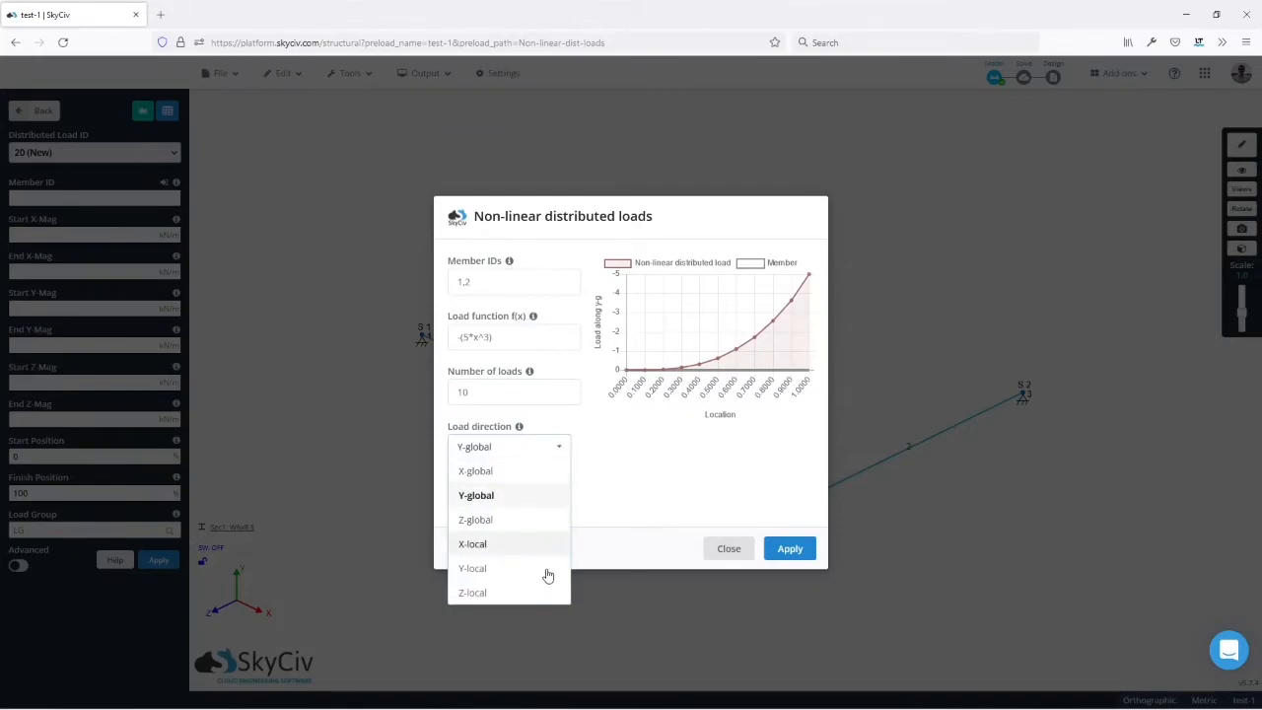
mouse_move(556, 507)
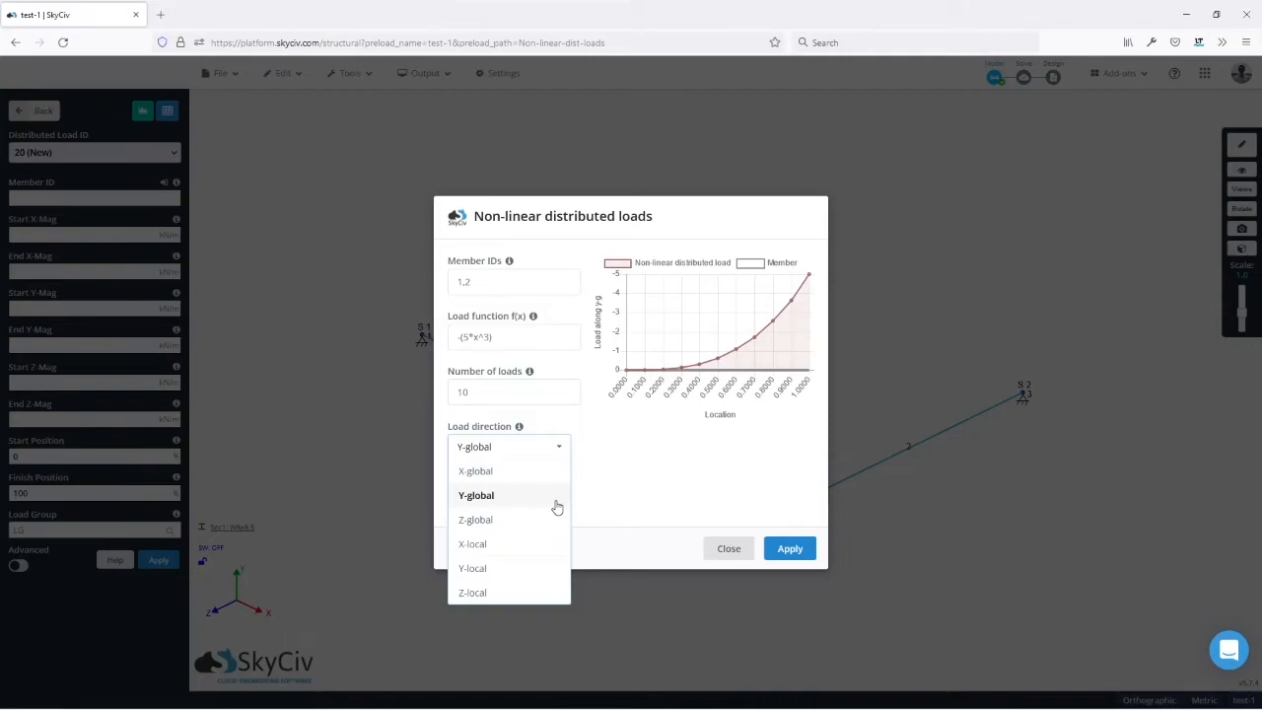
click(475, 494)
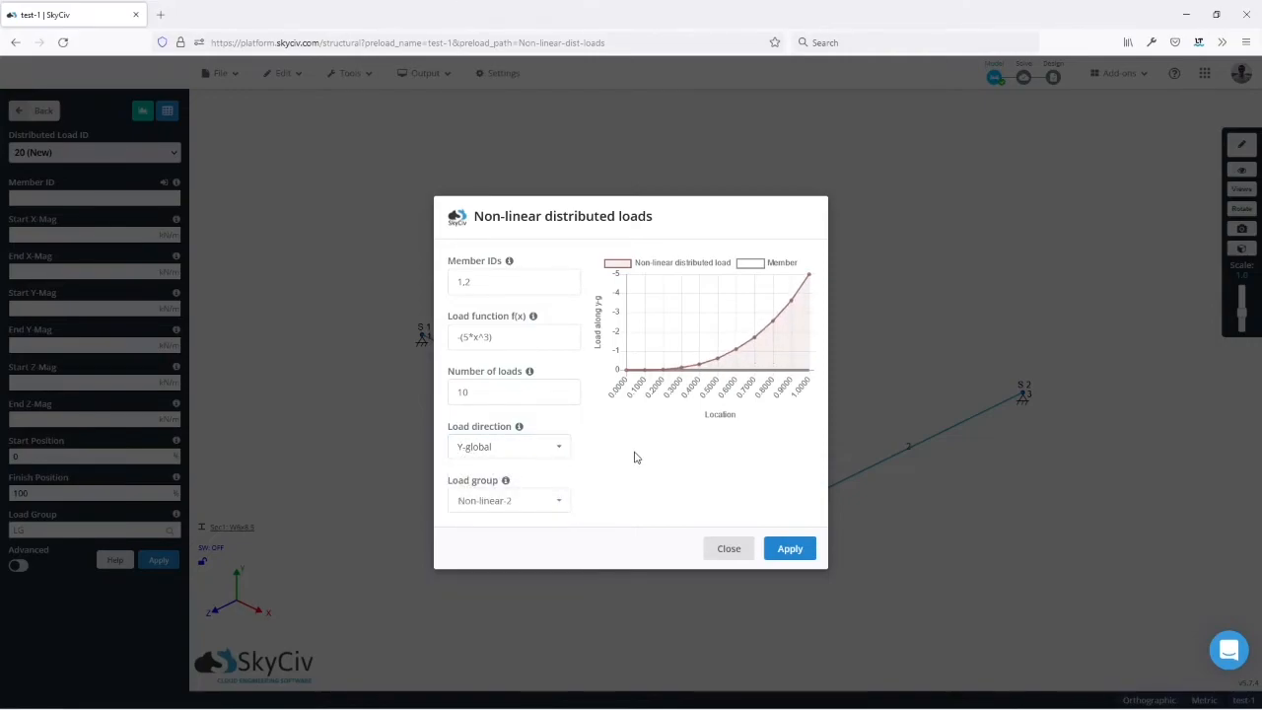
mouse_move(580, 524)
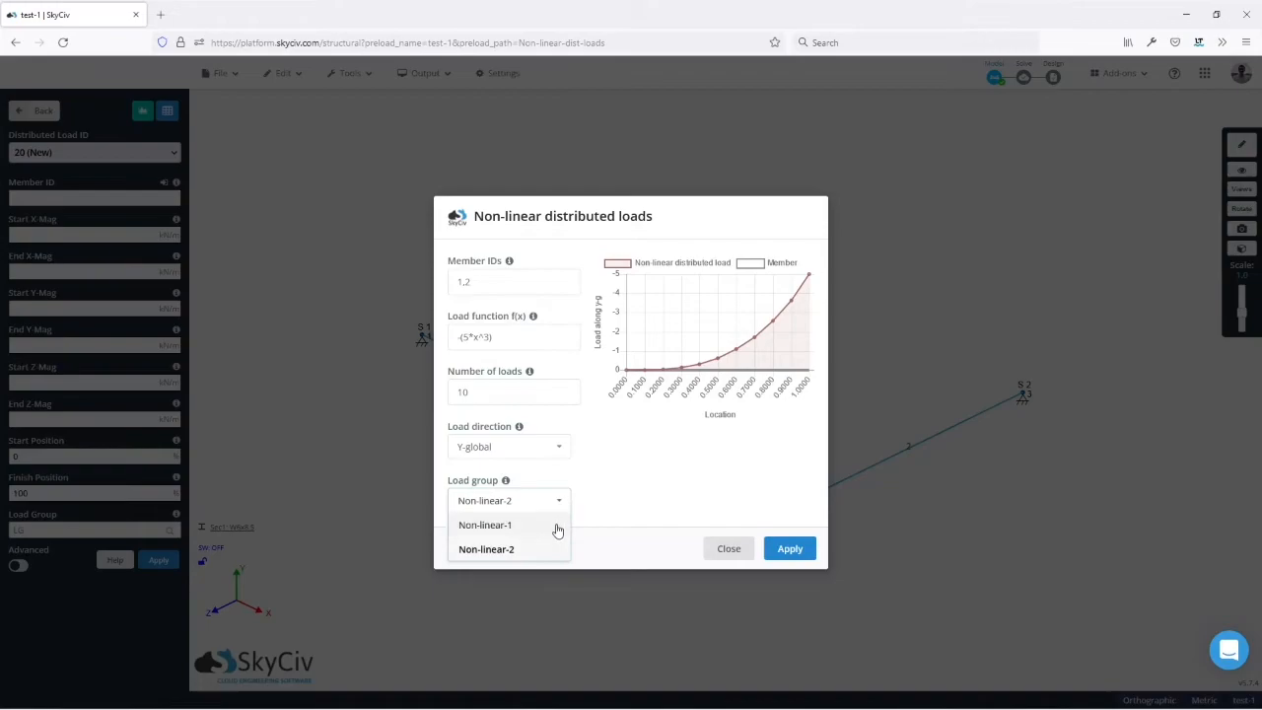
click(485, 548)
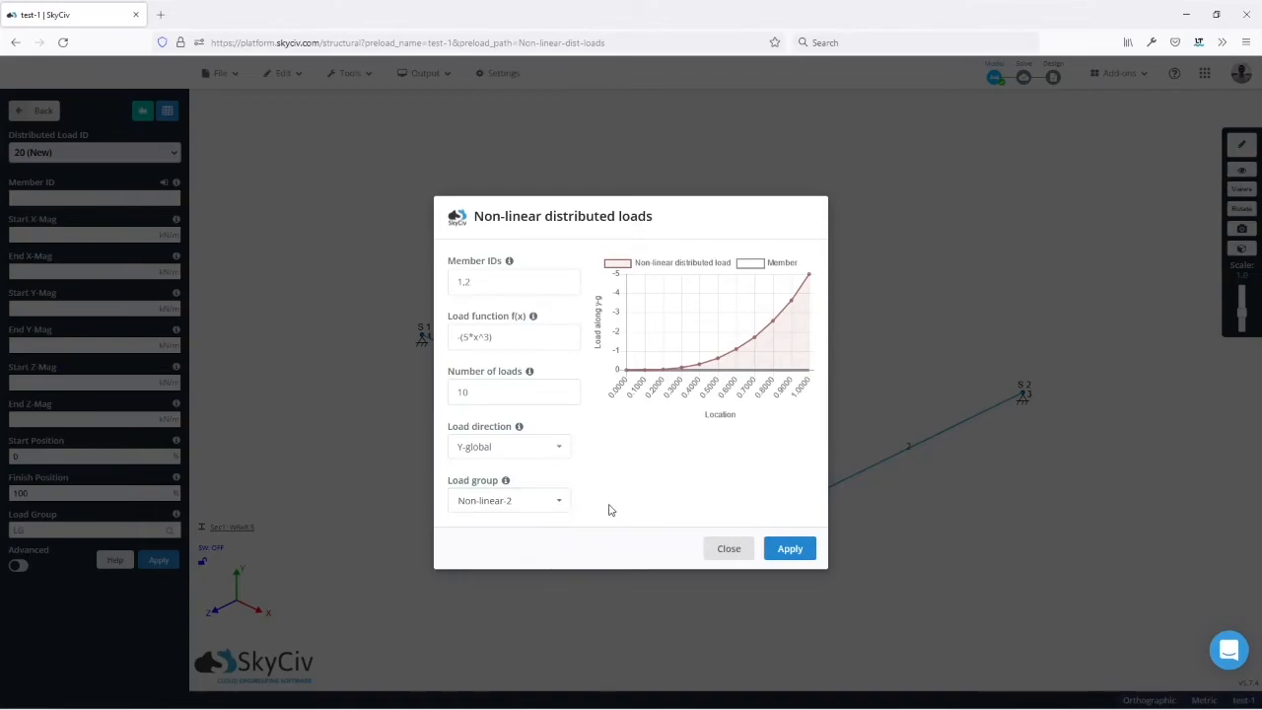
click(509, 501)
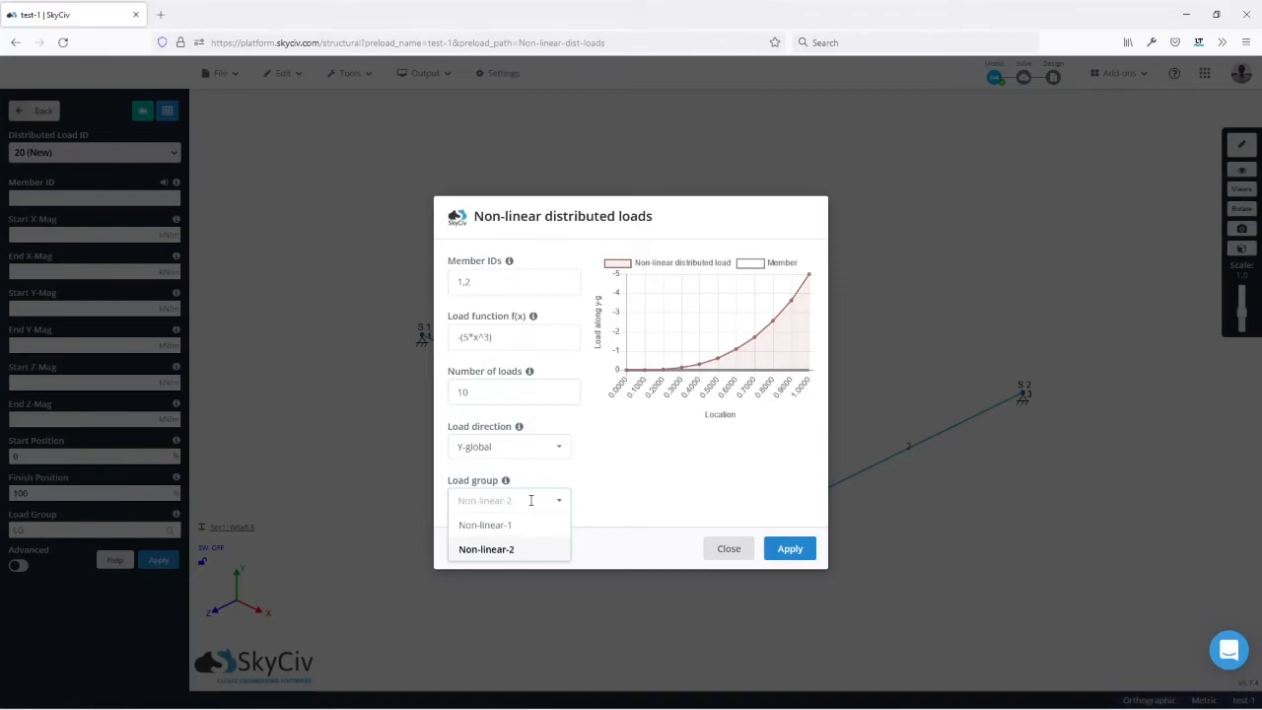
text(P)
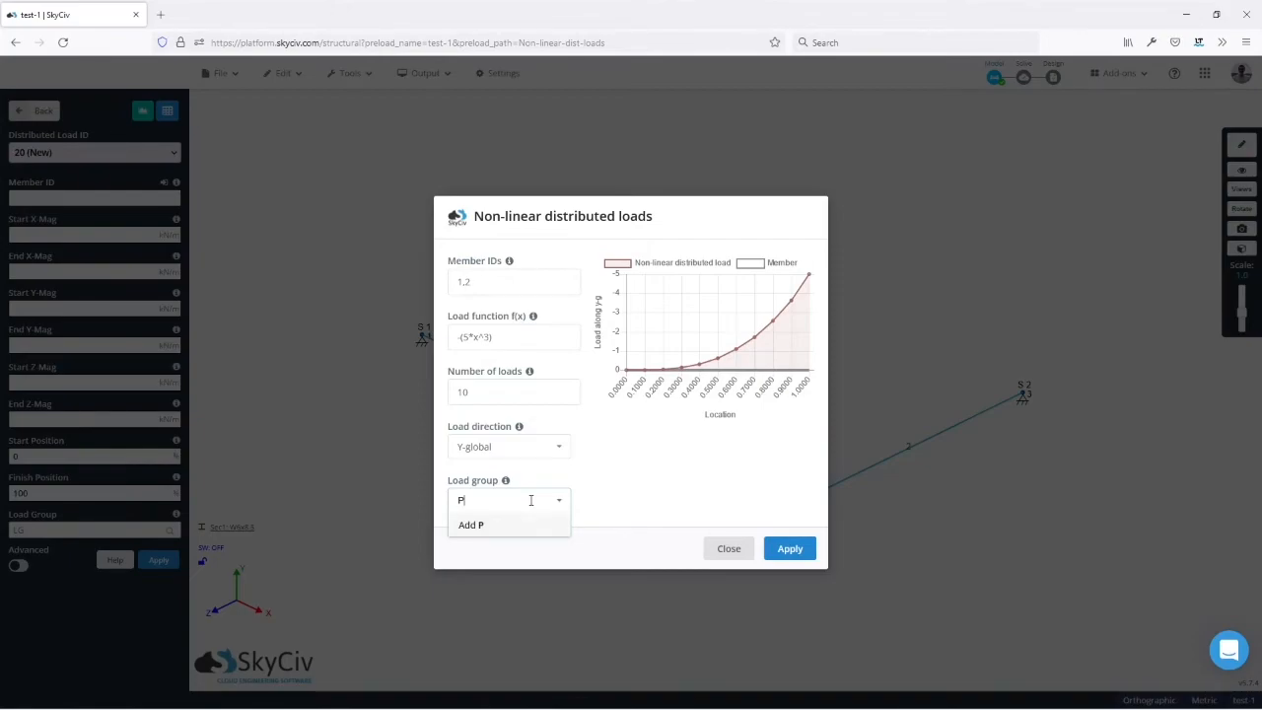
text(olyLoad)
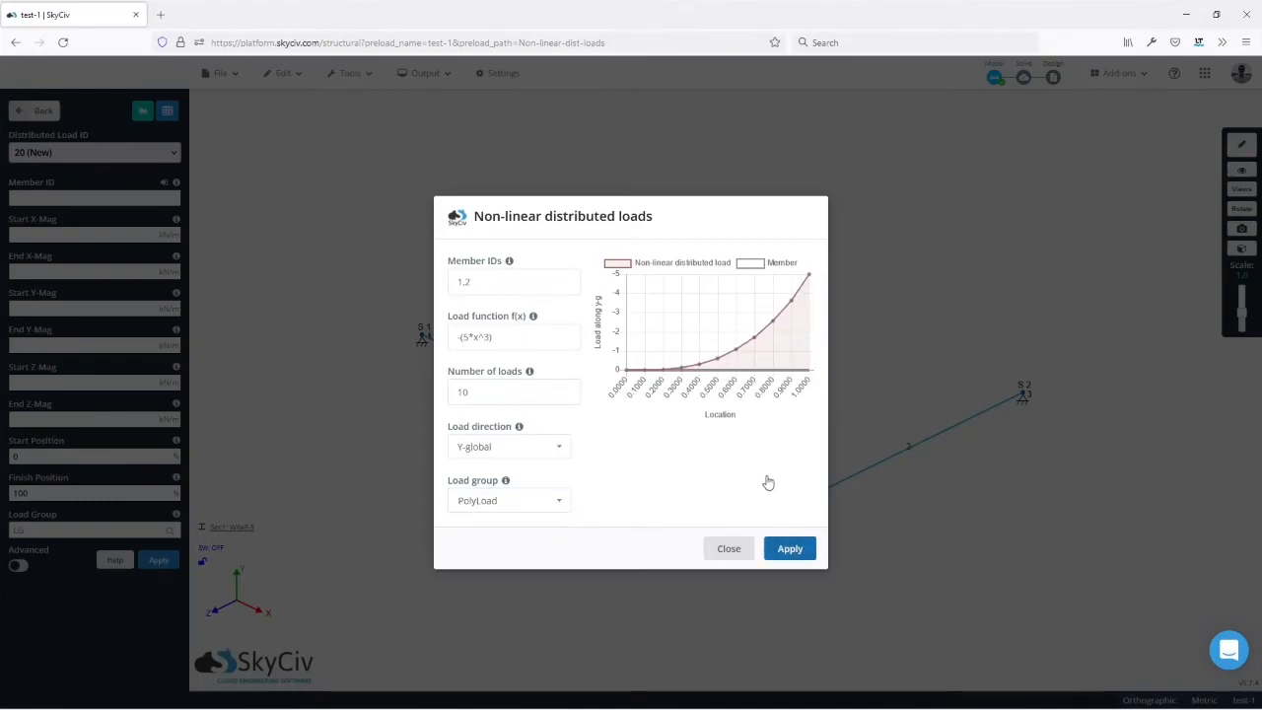
Step: Apply the cubic load so both members show stepped kN/m load arrows
click(789, 548)
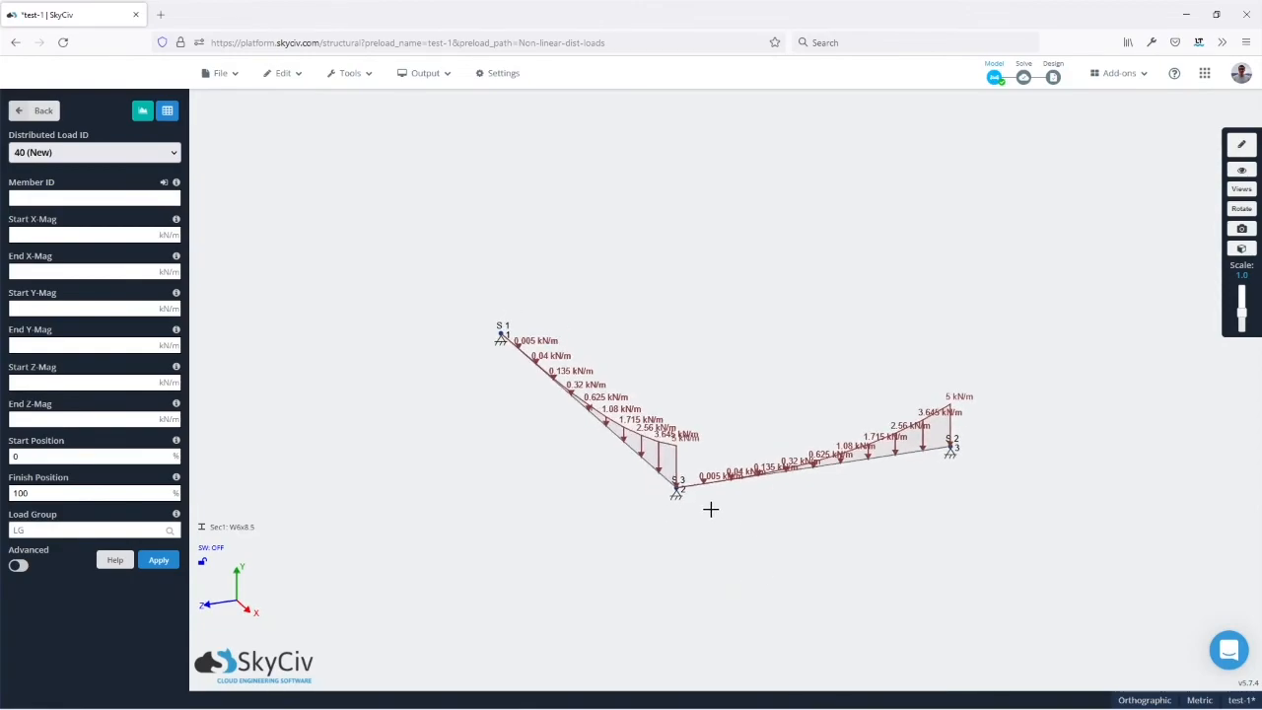
click(36, 111)
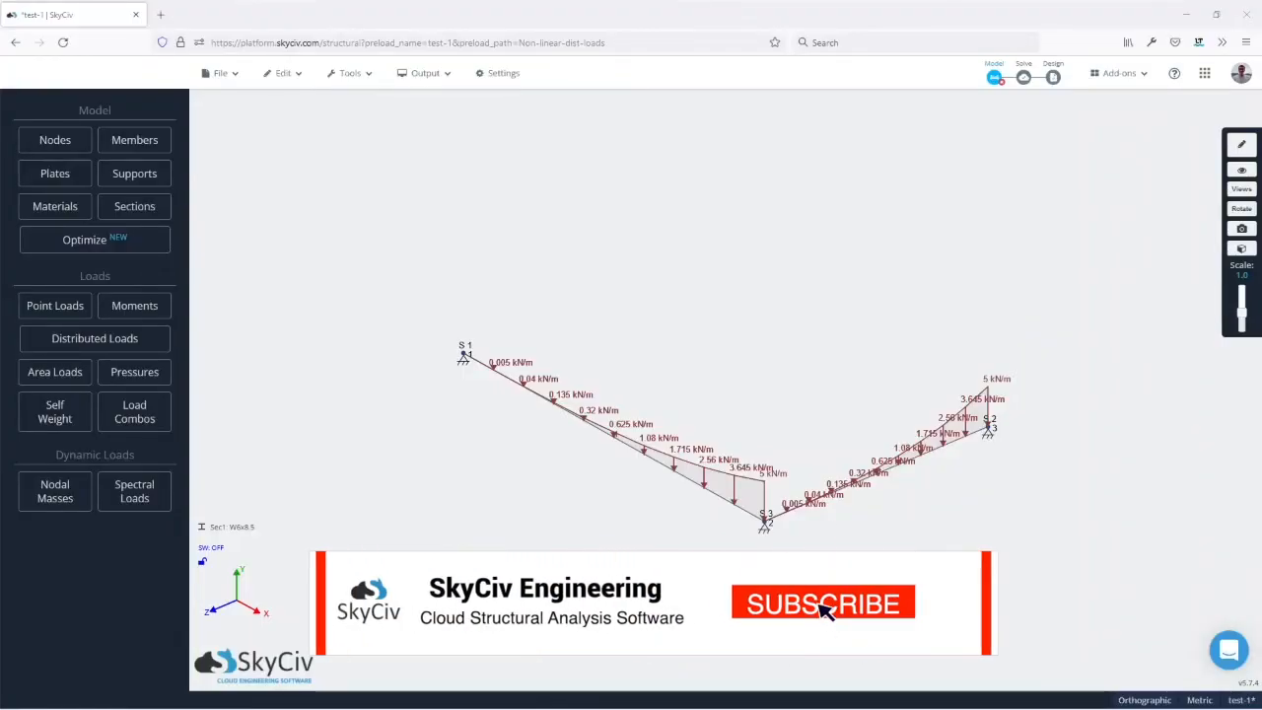